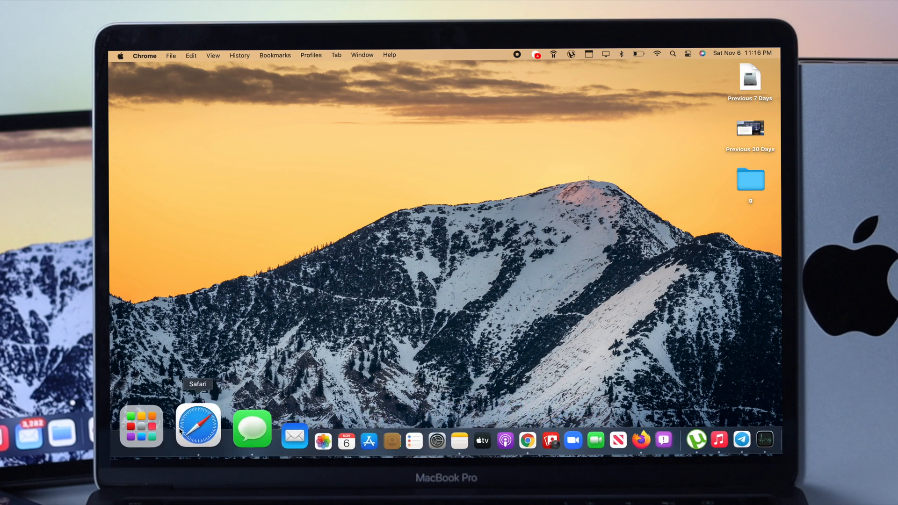
Launch Safari from the Dock and make its window full screen
left_click(196, 426)
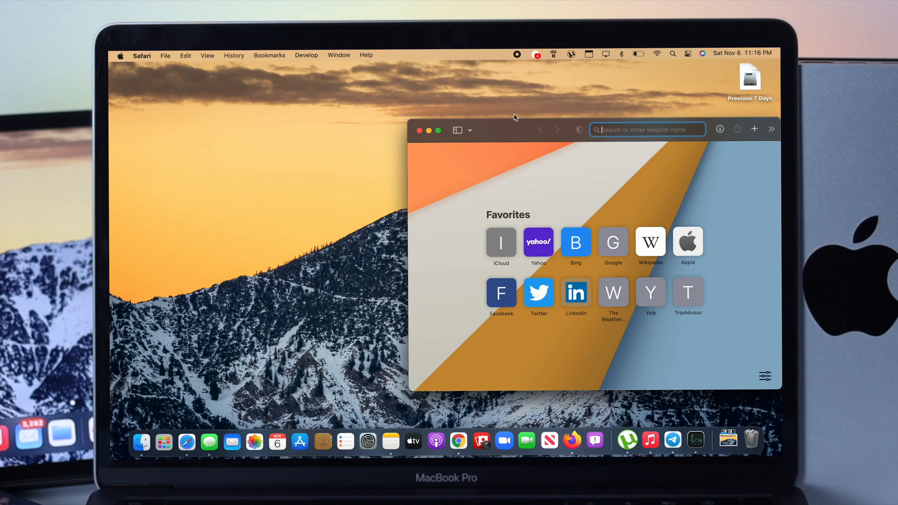
left_click(438, 130)
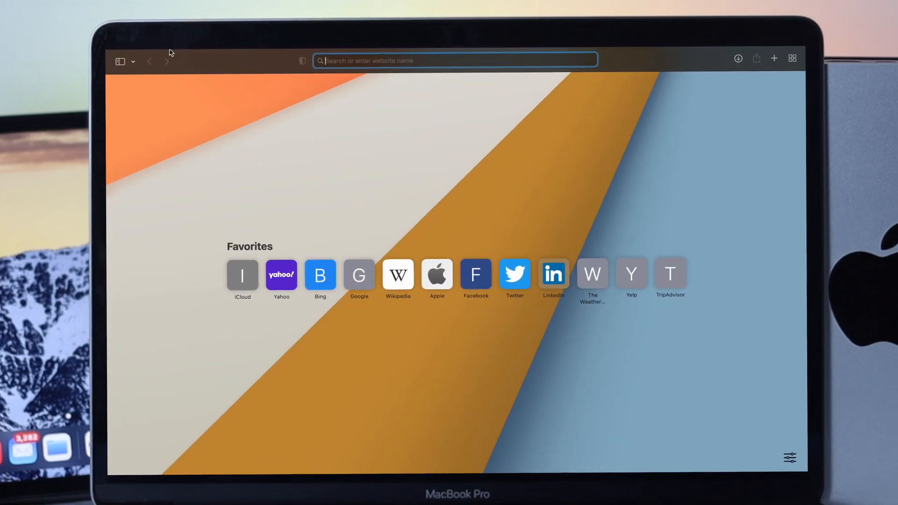
Open Safari's Preferences from the Safari menu
left_click(154, 62)
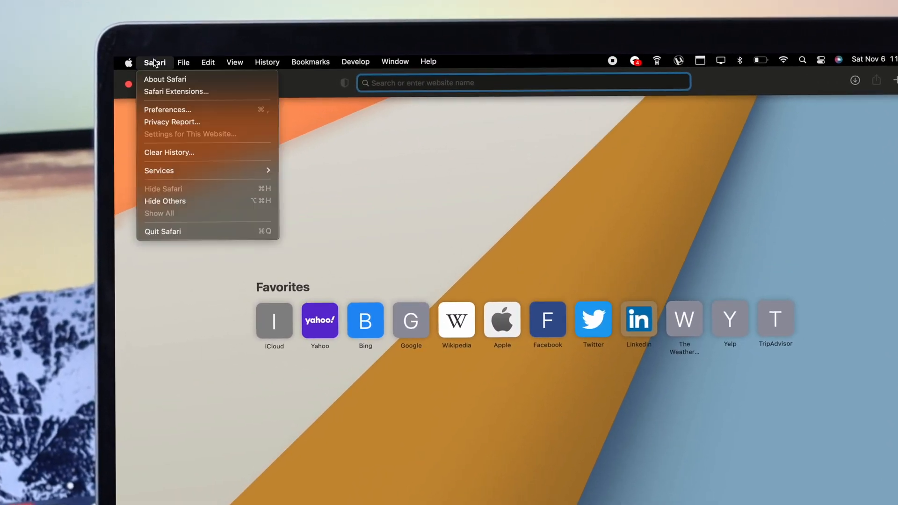
left_click(167, 110)
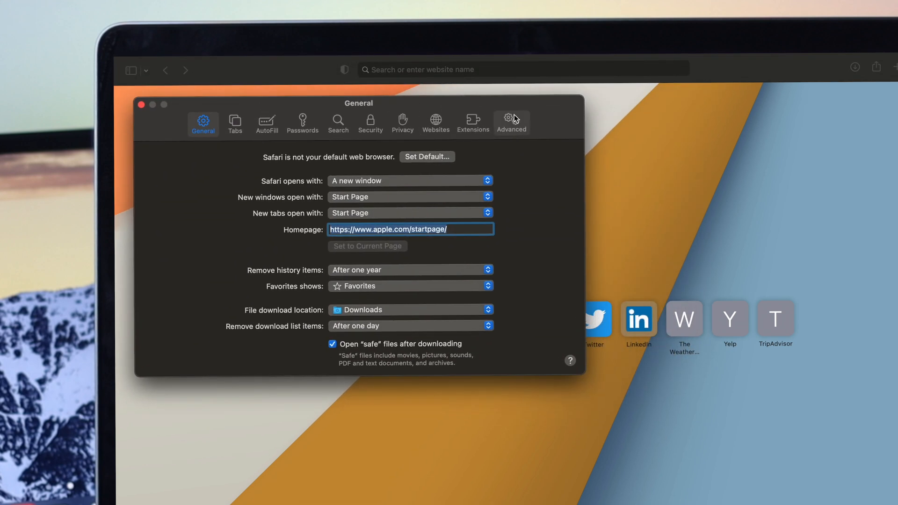
In Advanced preferences, set 'Never use font sizes smaller than' to 12
left_click(510, 120)
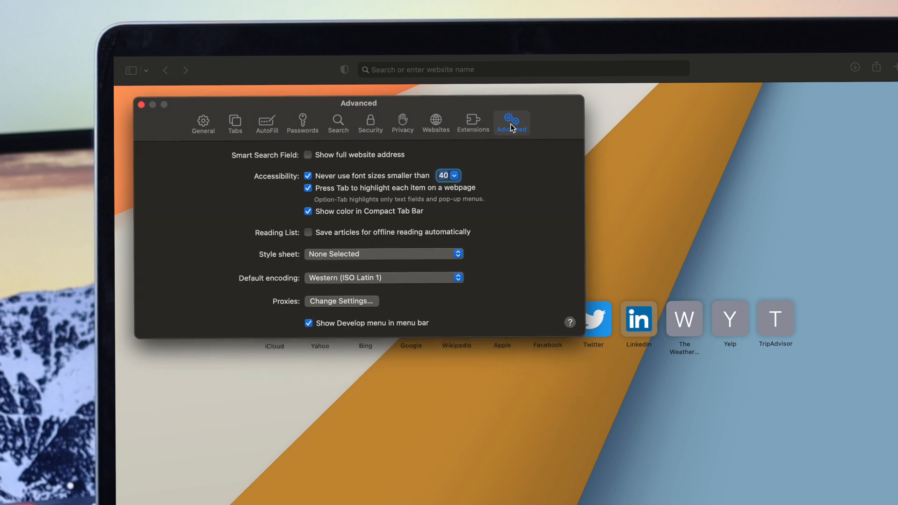
mouse_move(304, 187)
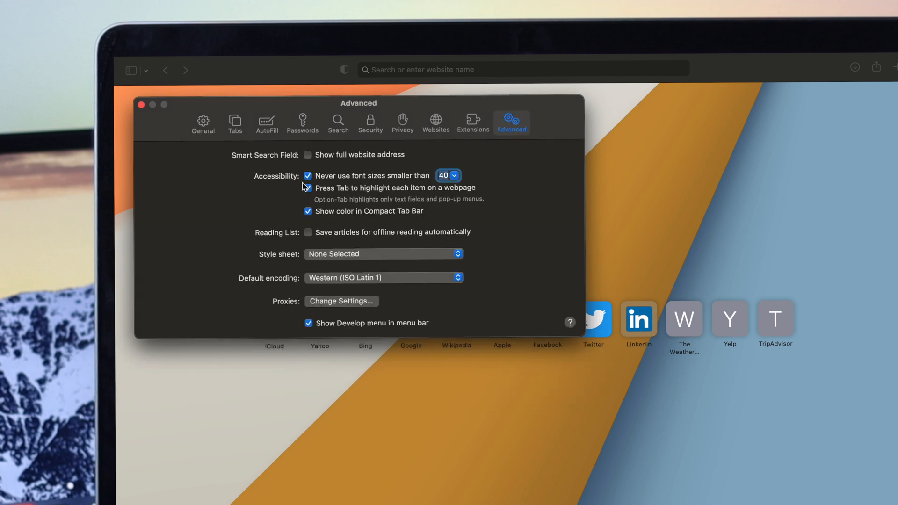
left_click(308, 188)
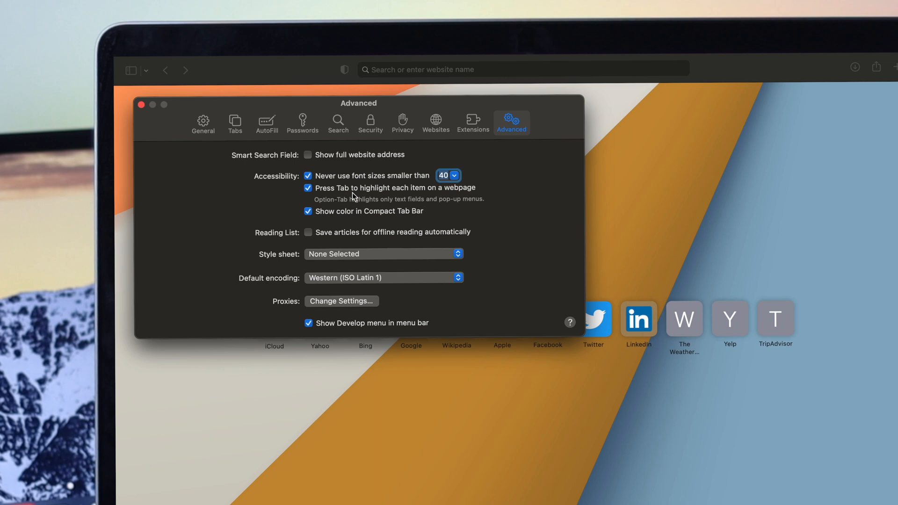
mouse_move(401, 185)
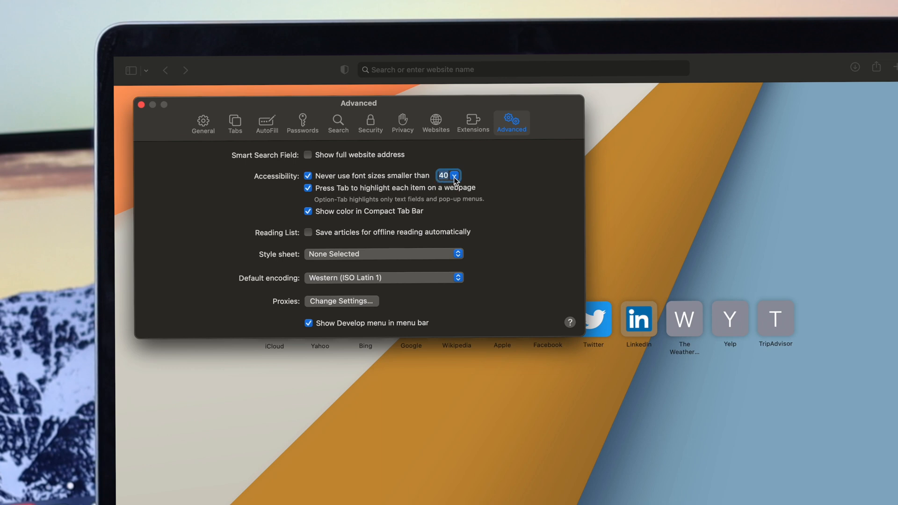
left_click(448, 175)
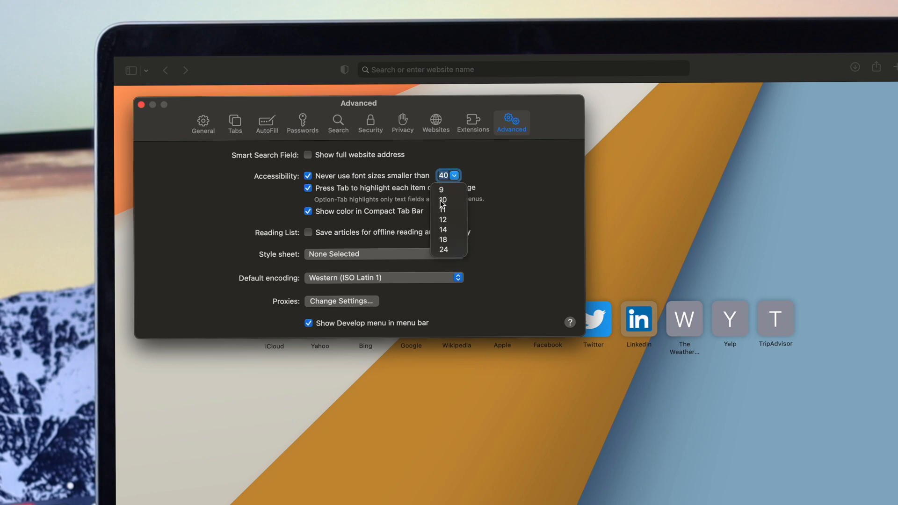
left_click(443, 239)
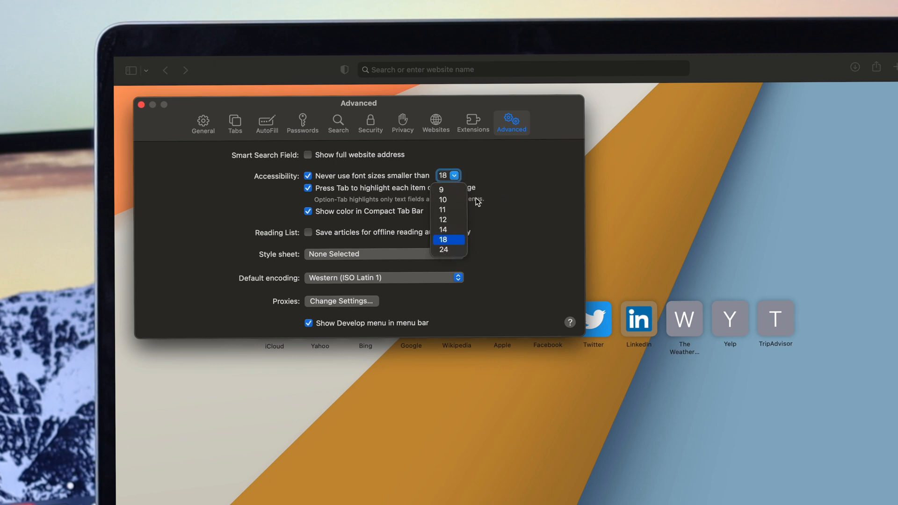
mouse_move(434, 190)
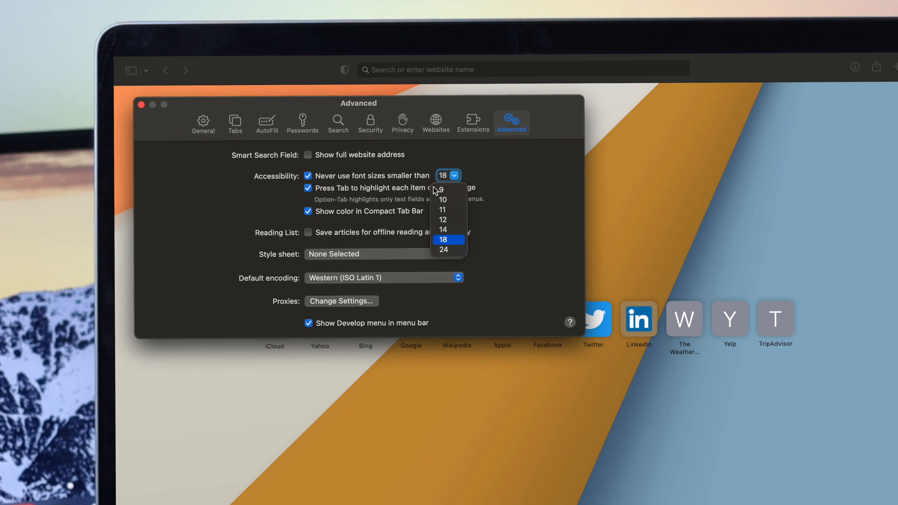
mouse_move(452, 212)
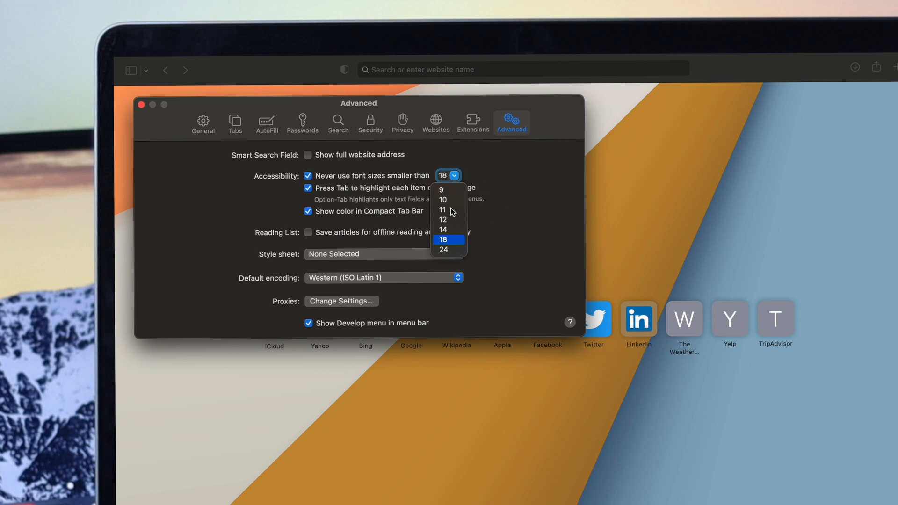
left_click(443, 219)
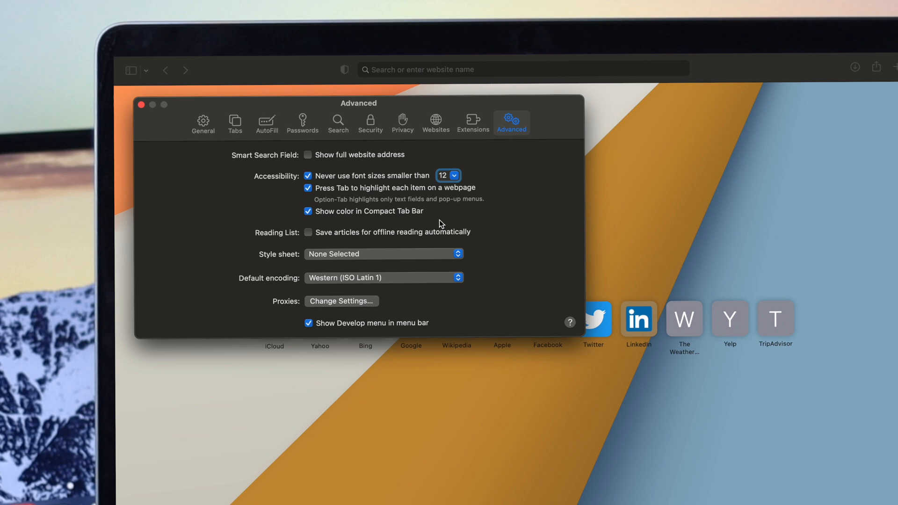
mouse_move(362, 225)
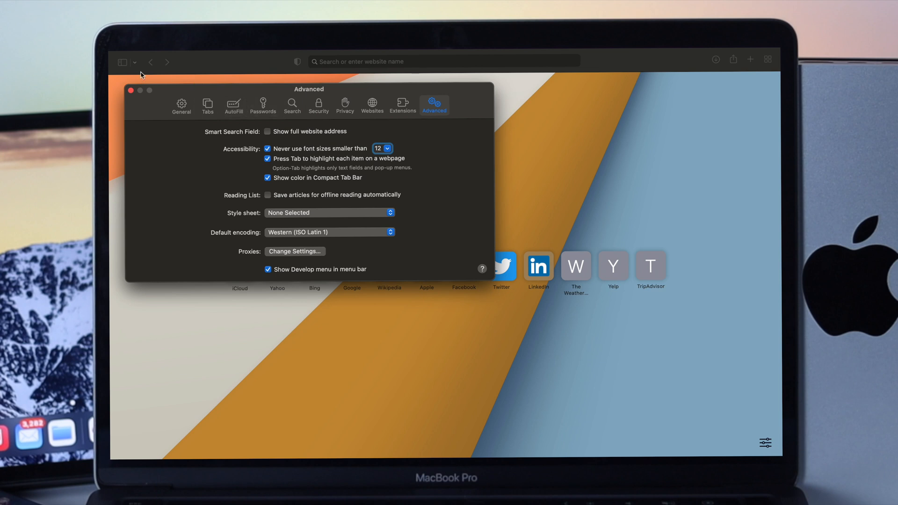
Close Preferences, load Google from Favorites, then quit Safari
left_click(131, 91)
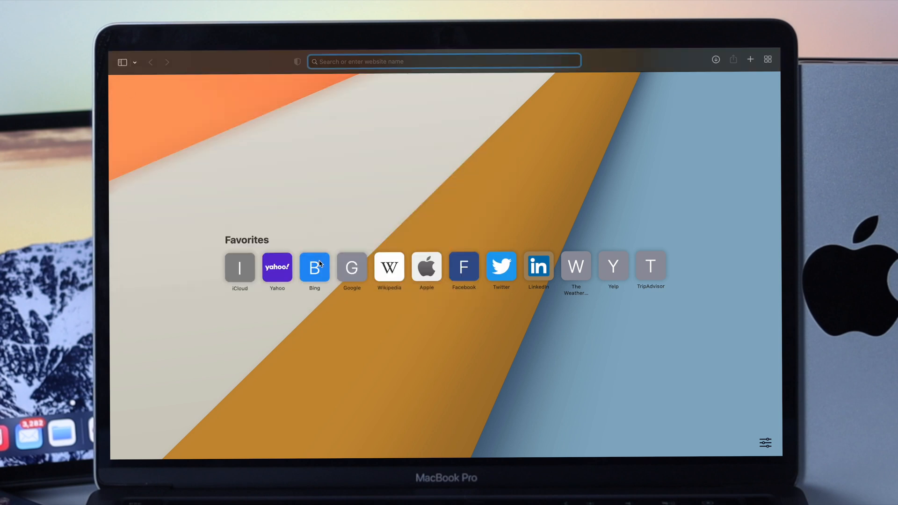
left_click(351, 267)
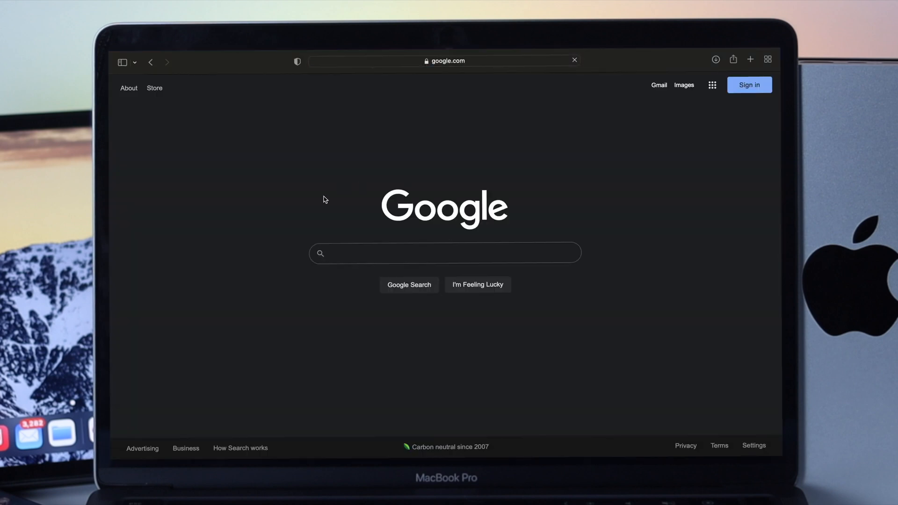
left_click(444, 253)
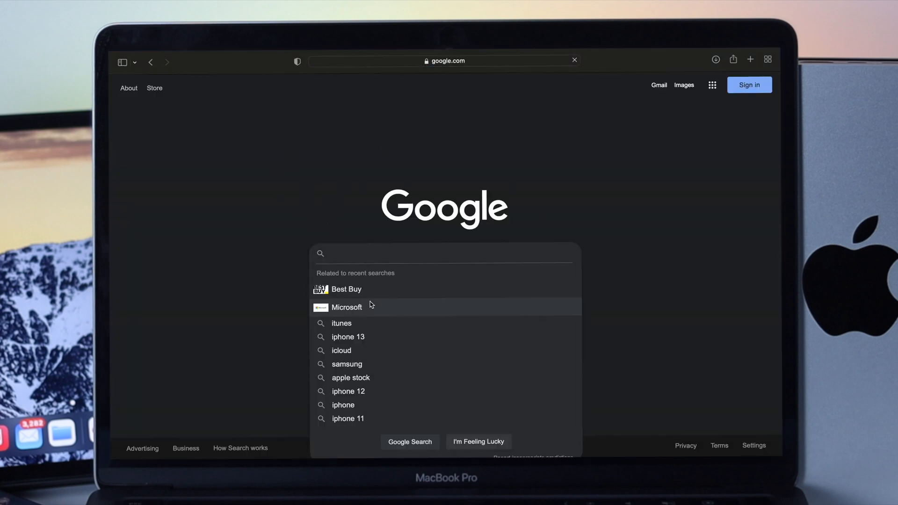
left_click(346, 307)
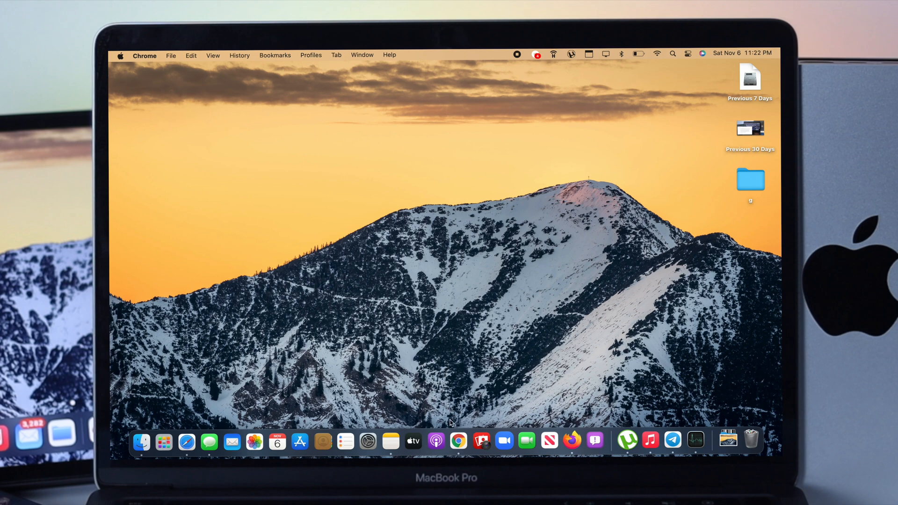
Launch Chrome from the Dock and show its three-dot main menu
left_click(458, 441)
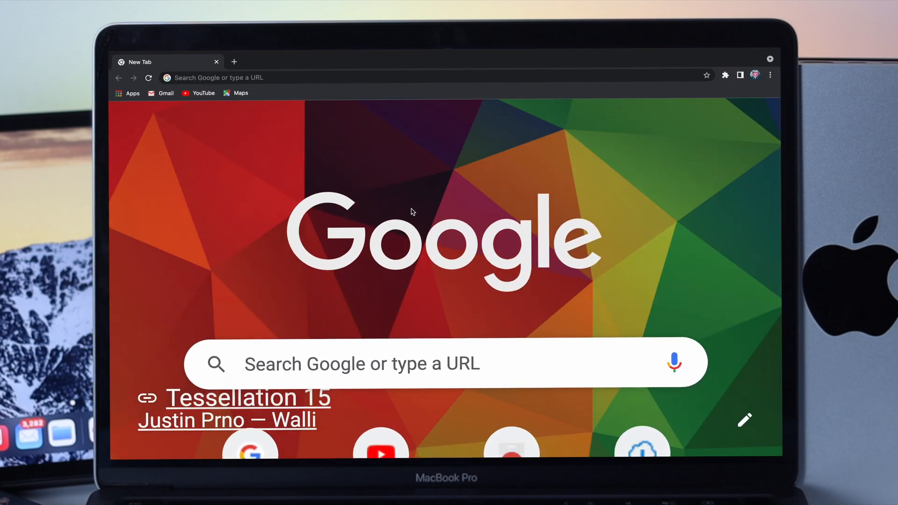
mouse_move(511, 210)
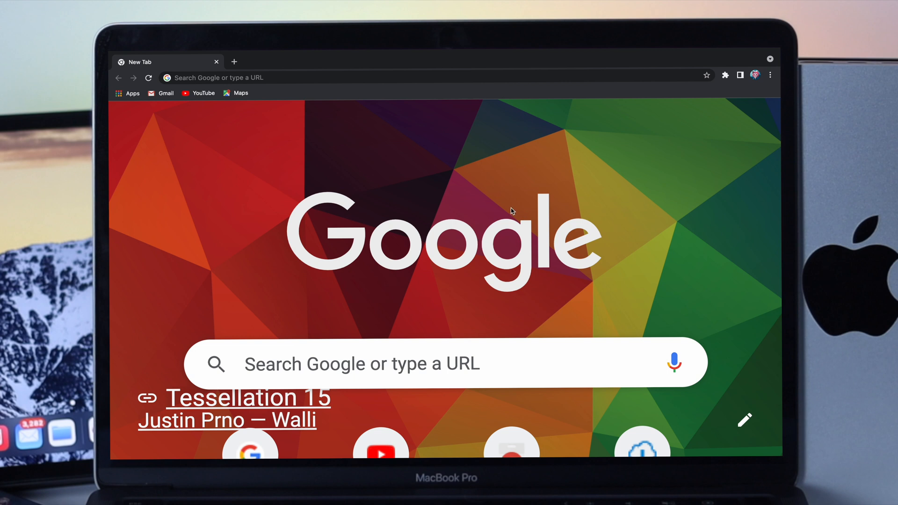
left_click(769, 75)
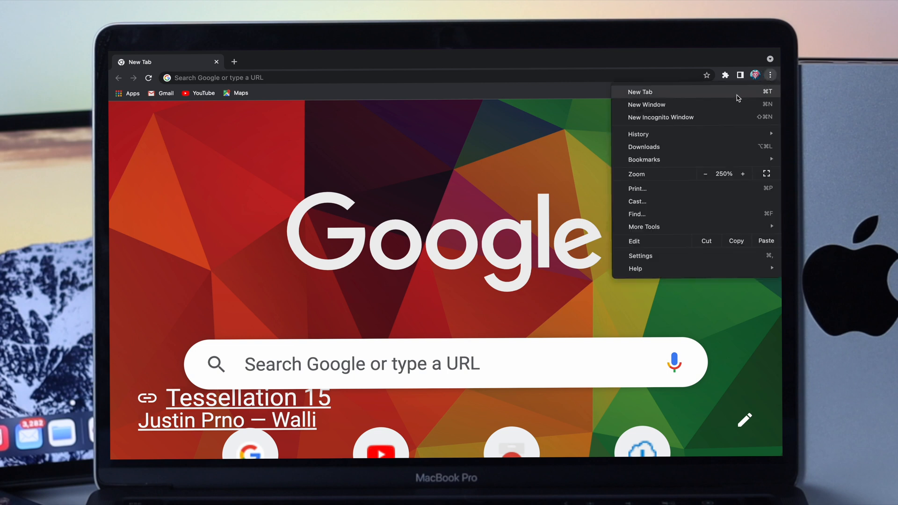
mouse_move(640, 256)
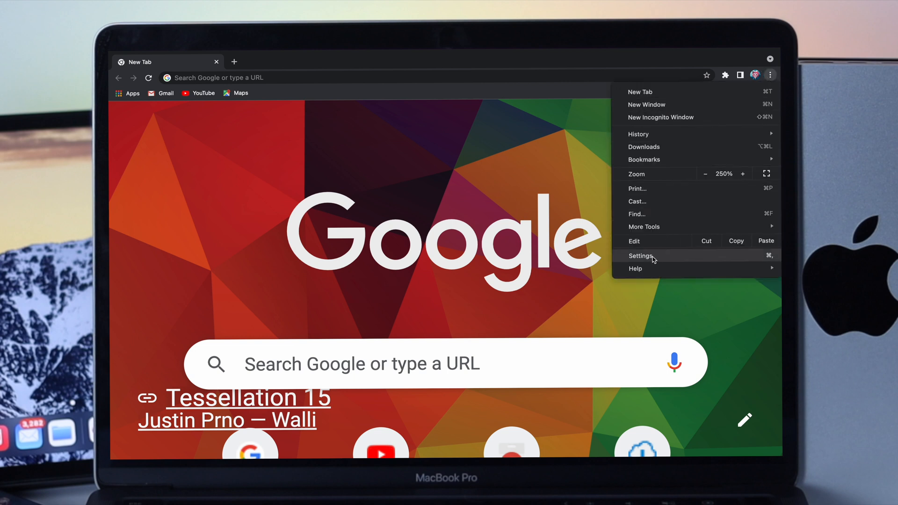
Open Chrome Settings and search for 'font'
left_click(641, 256)
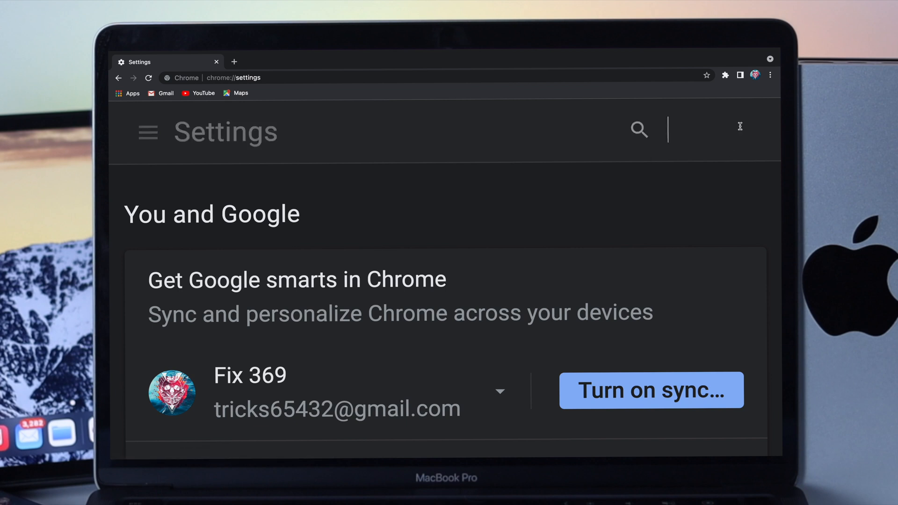
type("f")
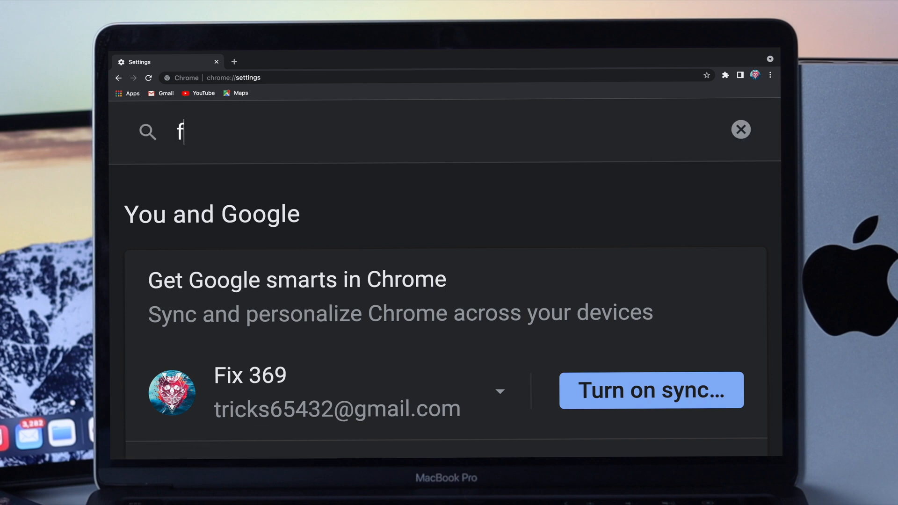
type("ont")
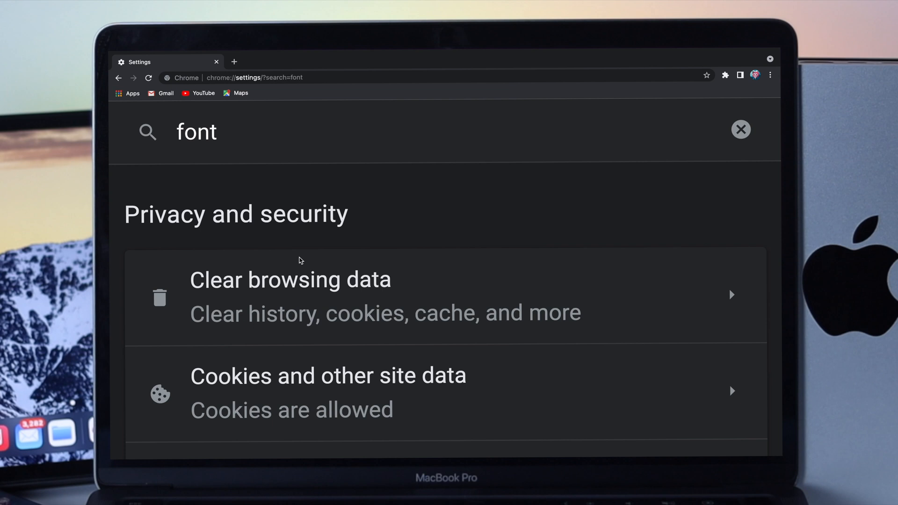
scroll("down", 3)
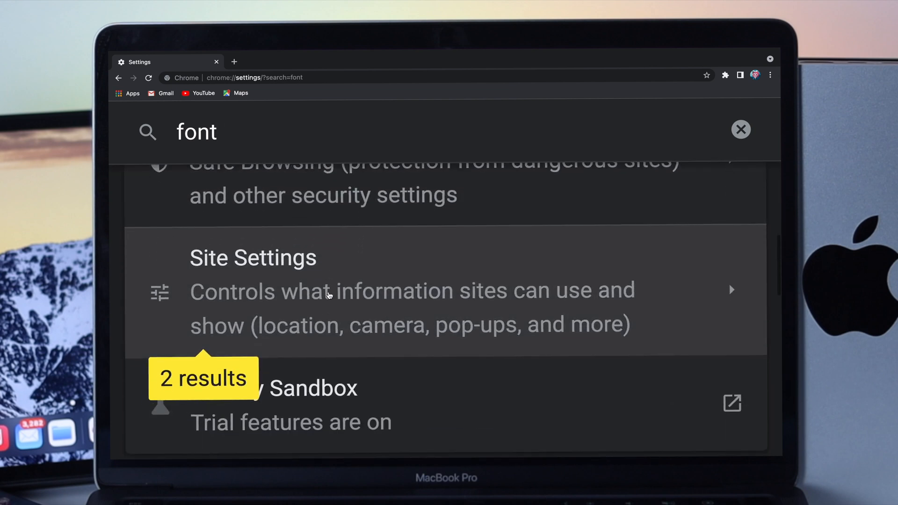
scroll("down", 3)
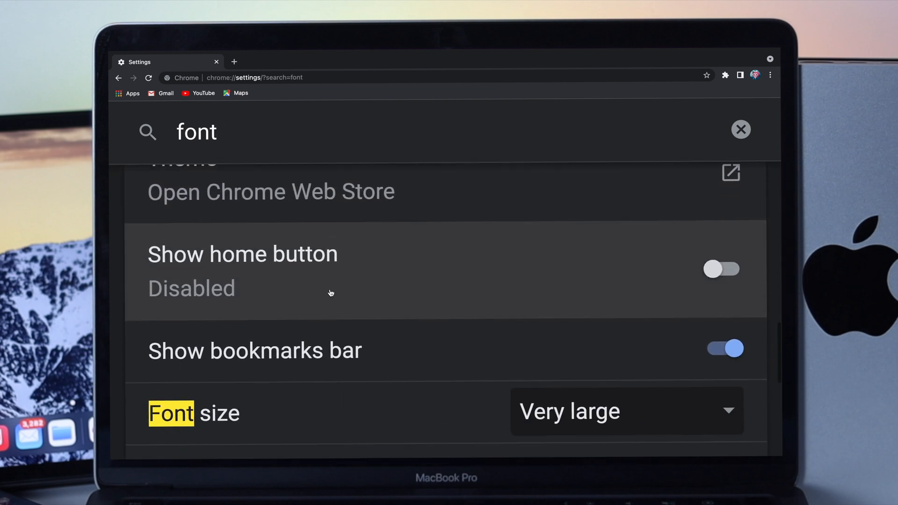
scroll("down", 3)
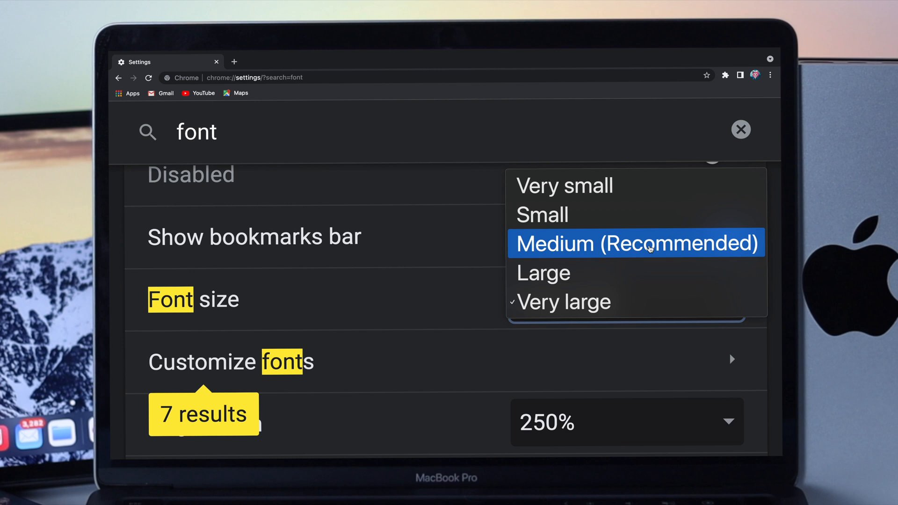
Set font size to Medium (Recommended) and page zoom to 100%
left_click(635, 243)
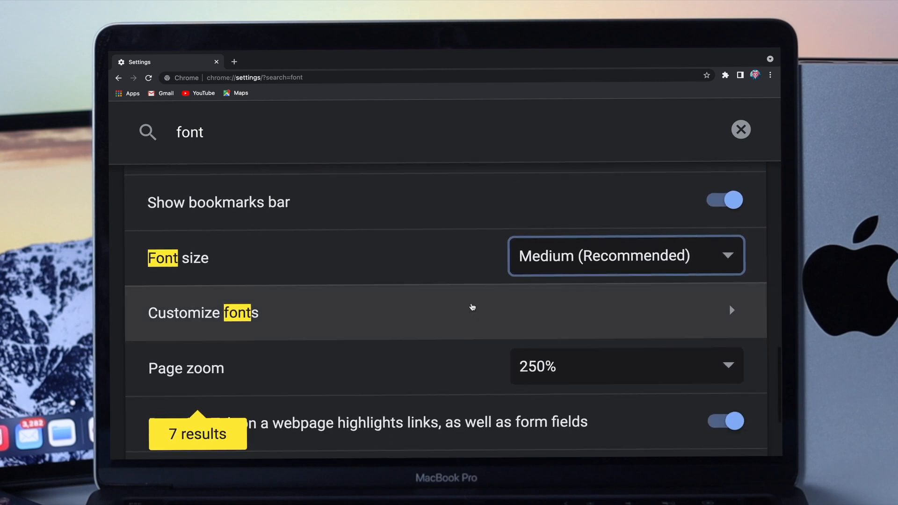
scroll("down", 3)
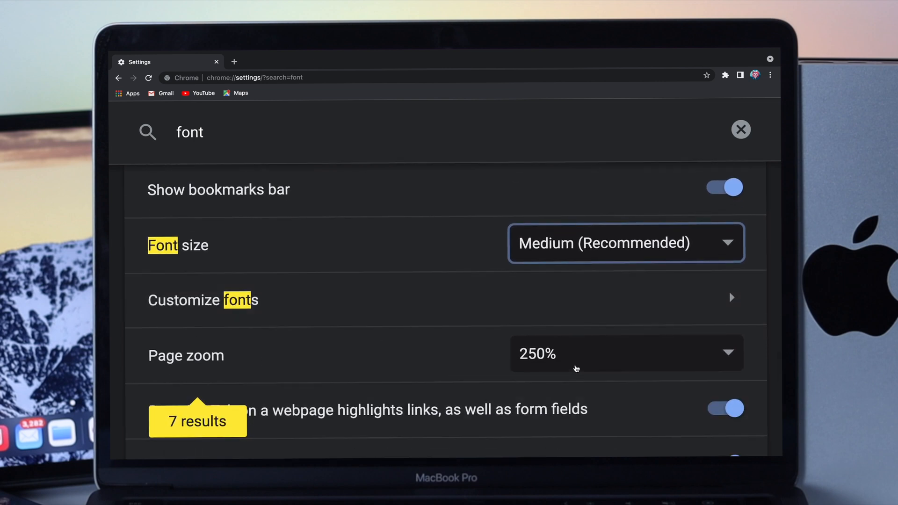
left_click(626, 353)
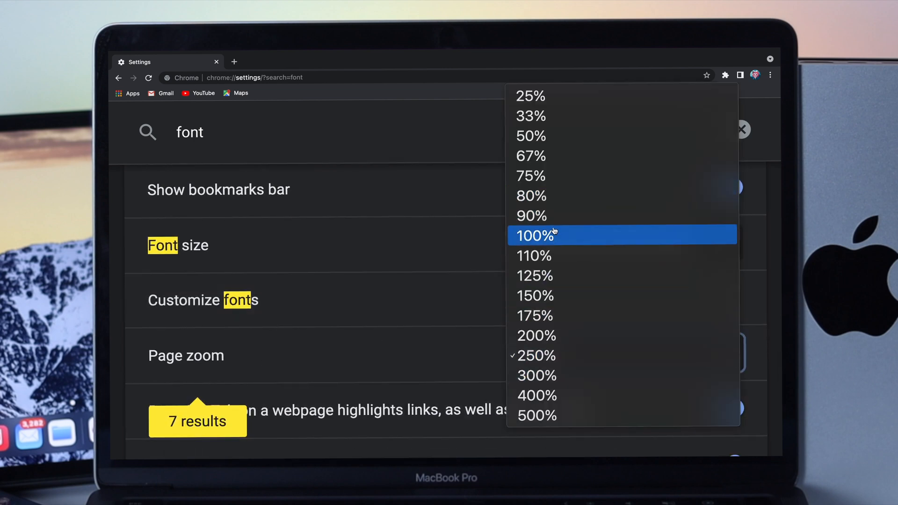
left_click(534, 235)
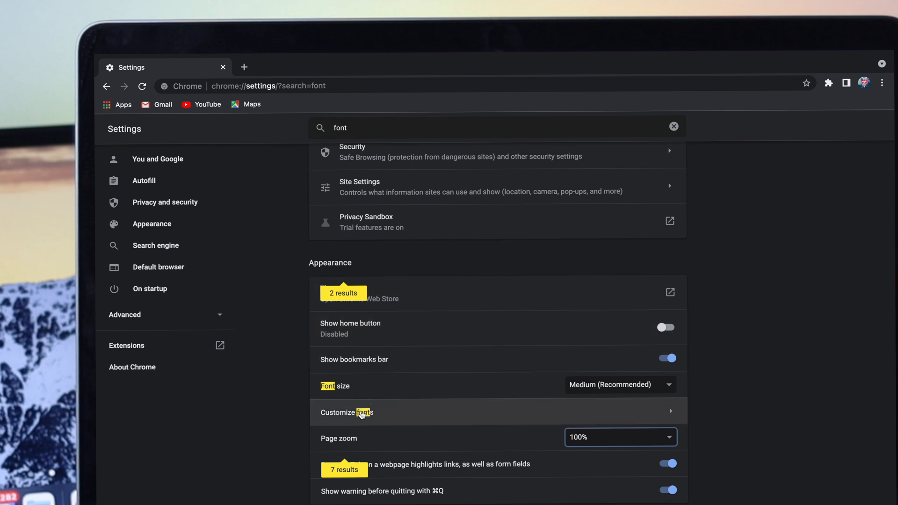
Open the Customize fonts page in Chrome settings
left_click(347, 412)
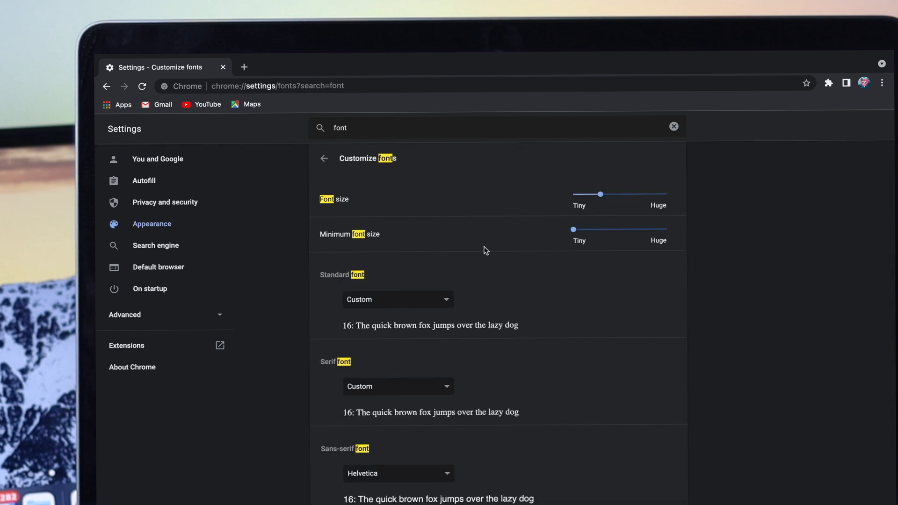
mouse_move(647, 211)
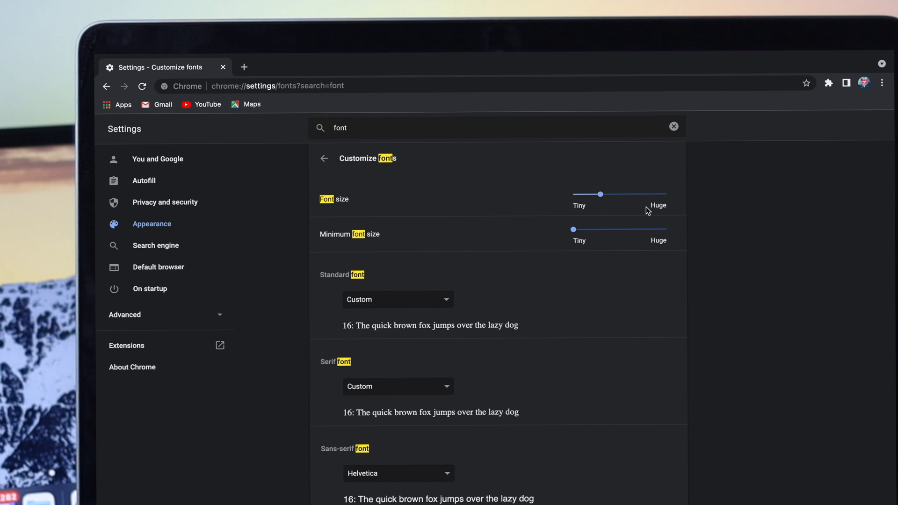
mouse_move(642, 220)
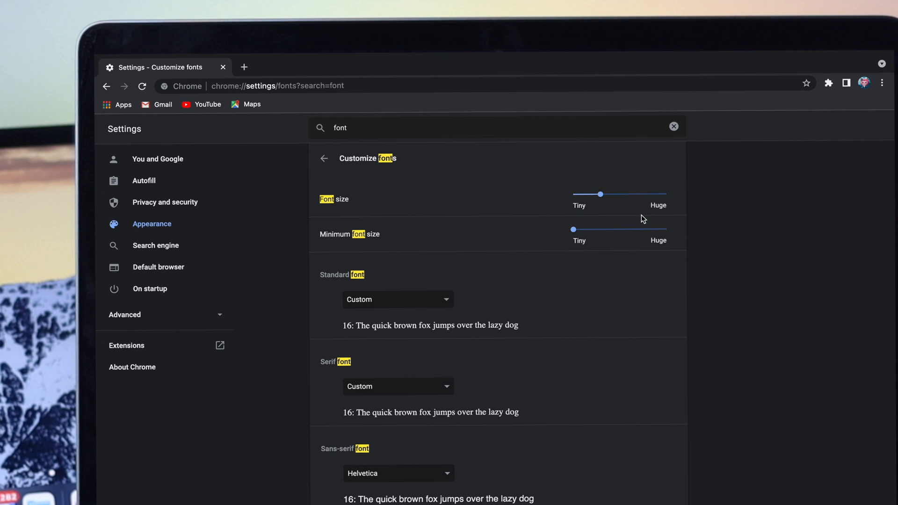
mouse_move(404, 253)
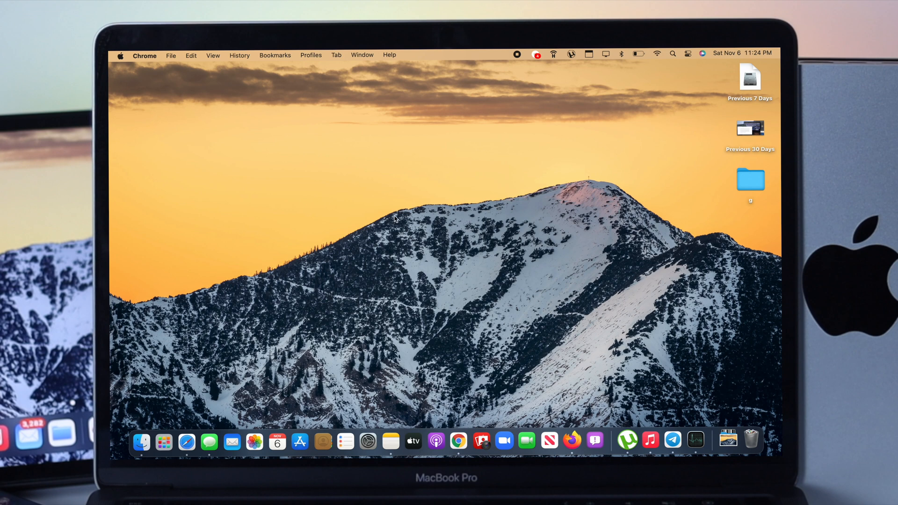
mouse_move(428, 289)
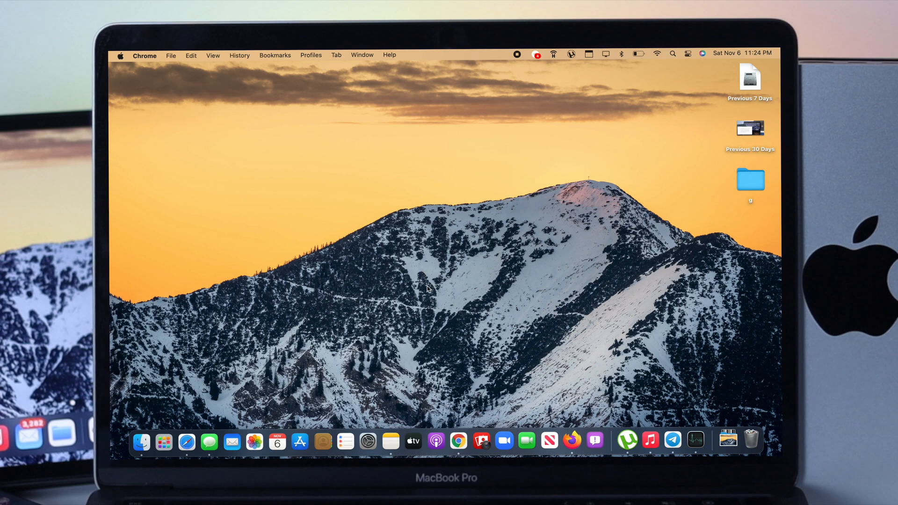
mouse_move(489, 283)
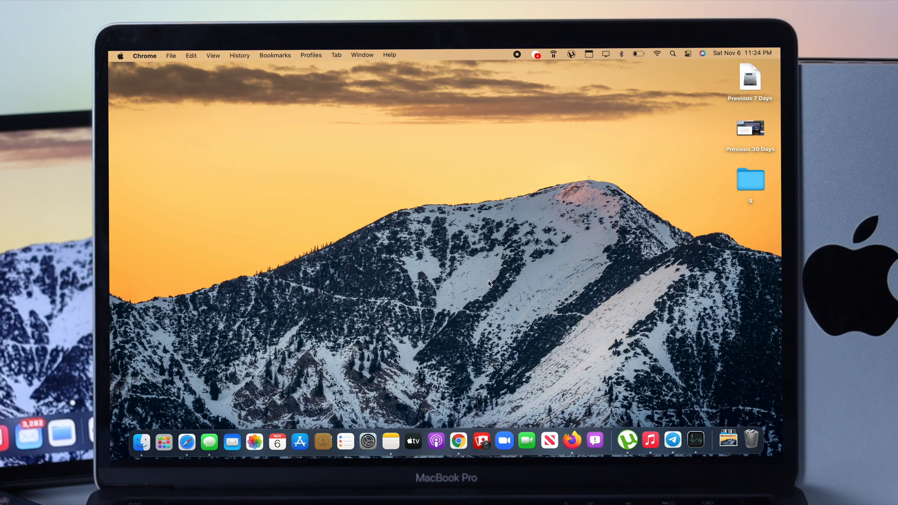
mouse_move(574, 279)
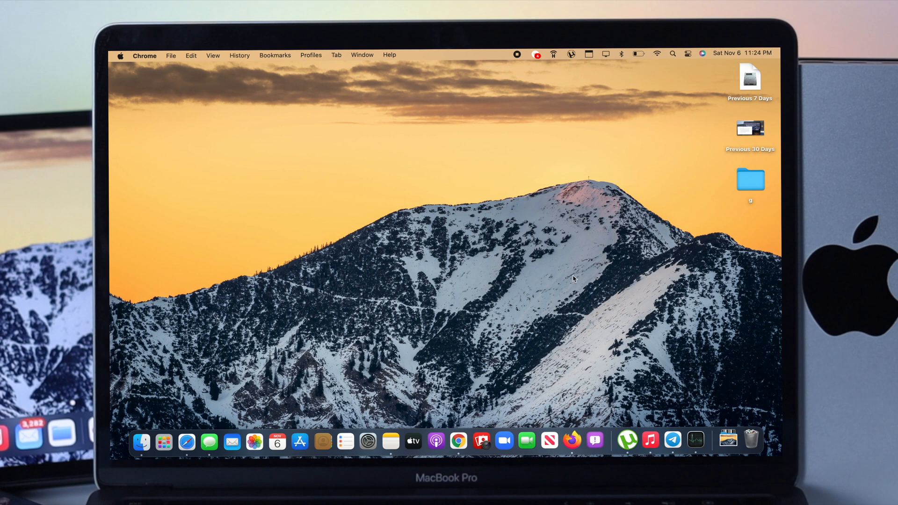
Launch Font Book via Spotlight and choose File > Restore Standard Fonts
left_click(673, 53)
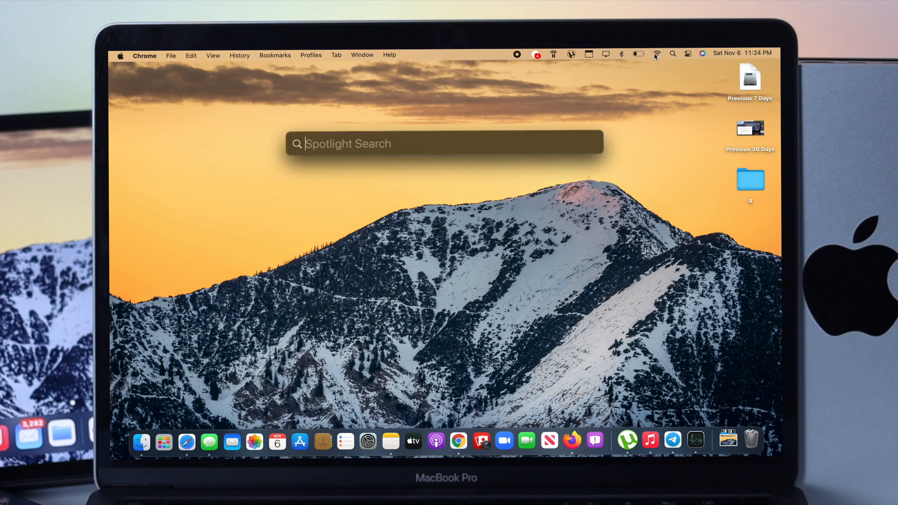
type("font Book")
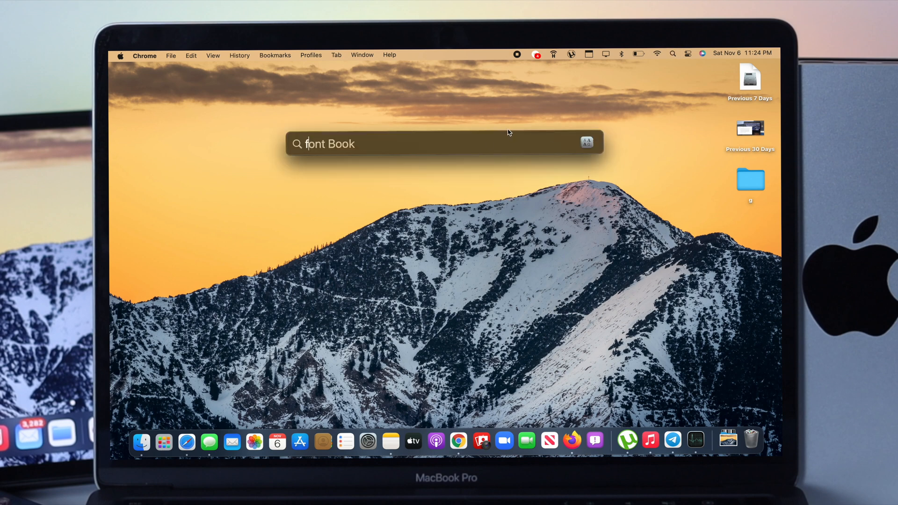
type("Font Book")
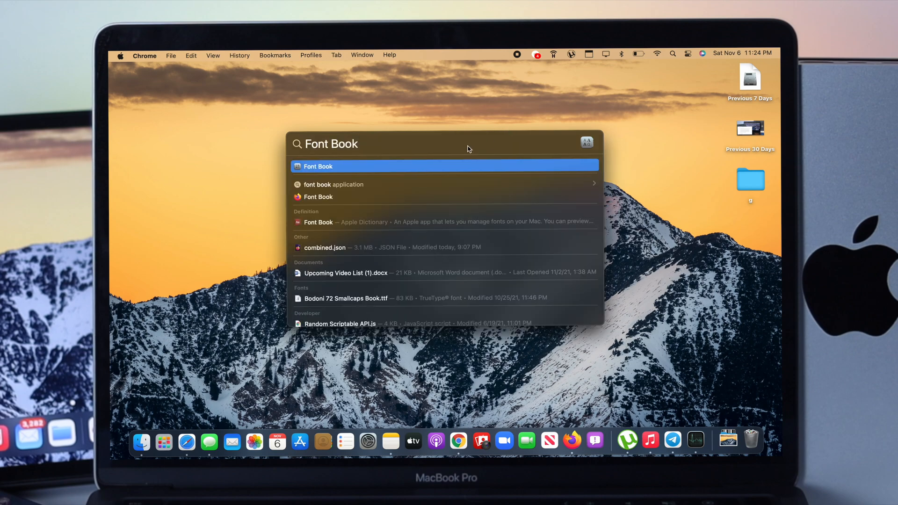
left_click(317, 166)
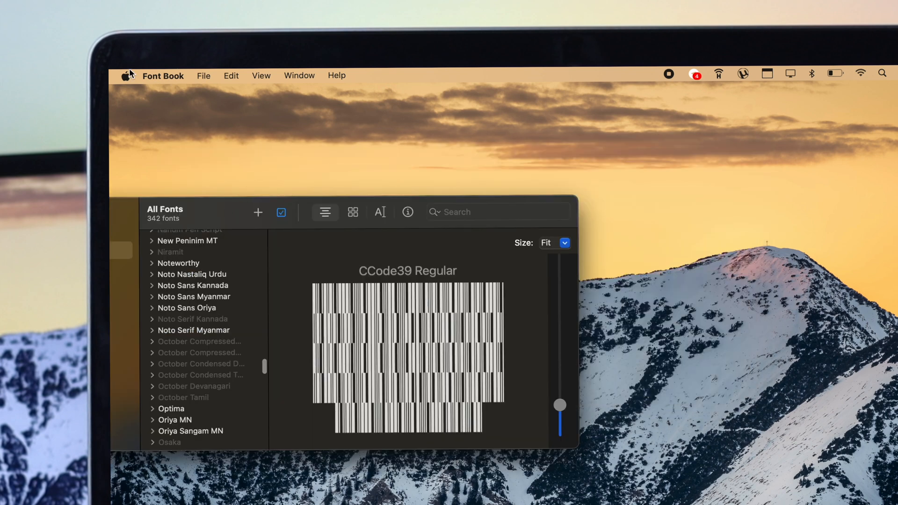
left_click(203, 75)
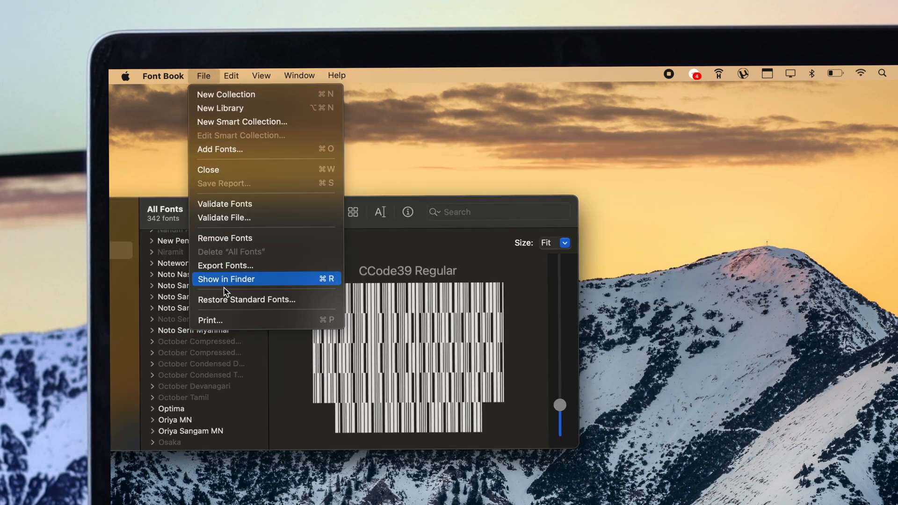
mouse_move(240, 299)
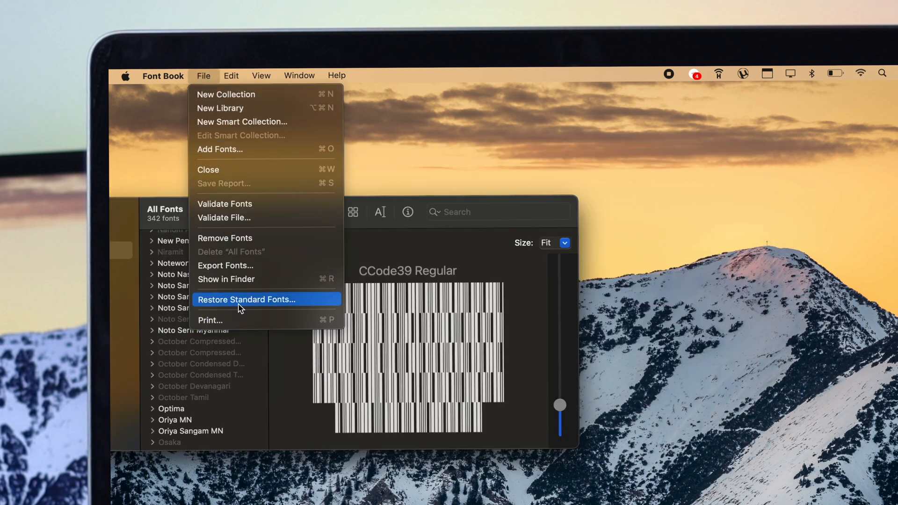
left_click(245, 299)
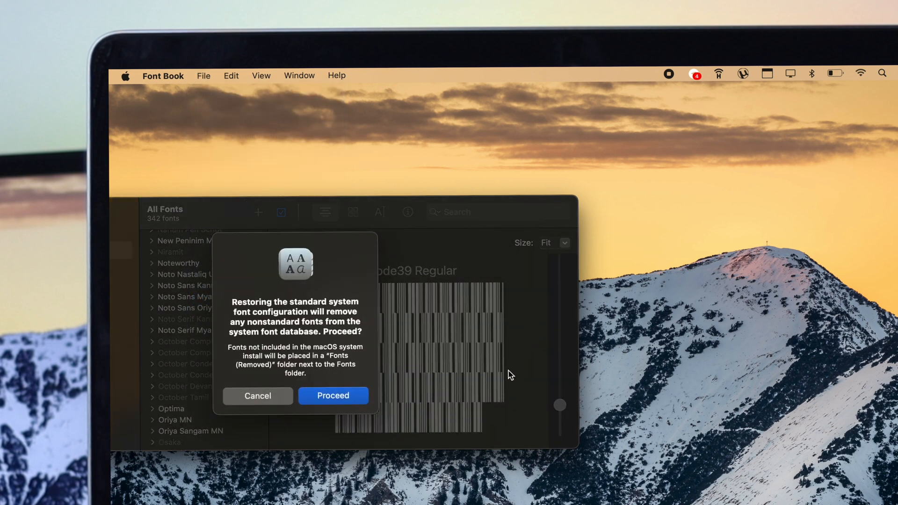
Proceed and authorize with the admin password to restore standard fonts, then close Font Book
left_click(332, 395)
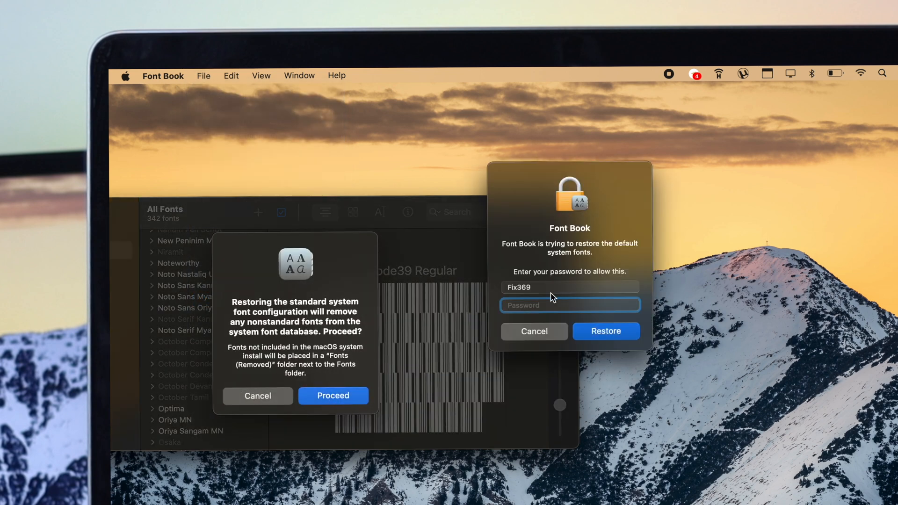
type("••")
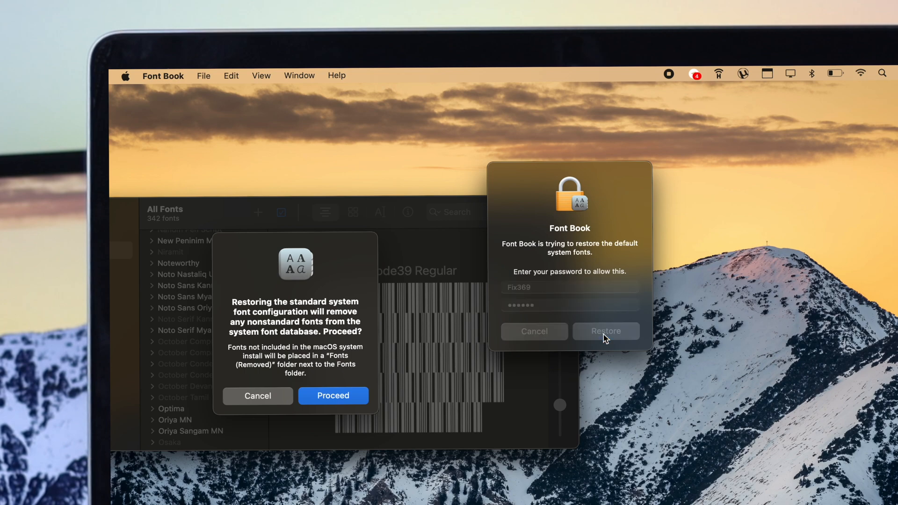
left_click(605, 331)
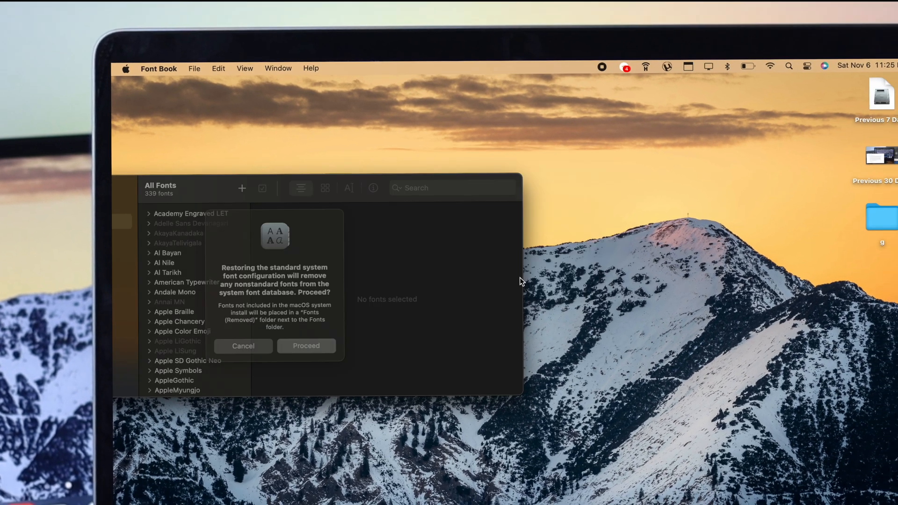
left_click(242, 345)
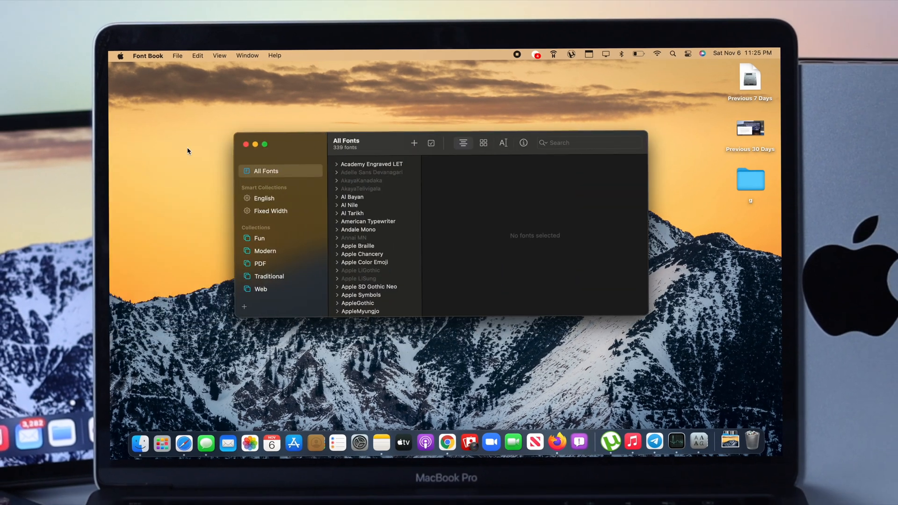
left_click(245, 143)
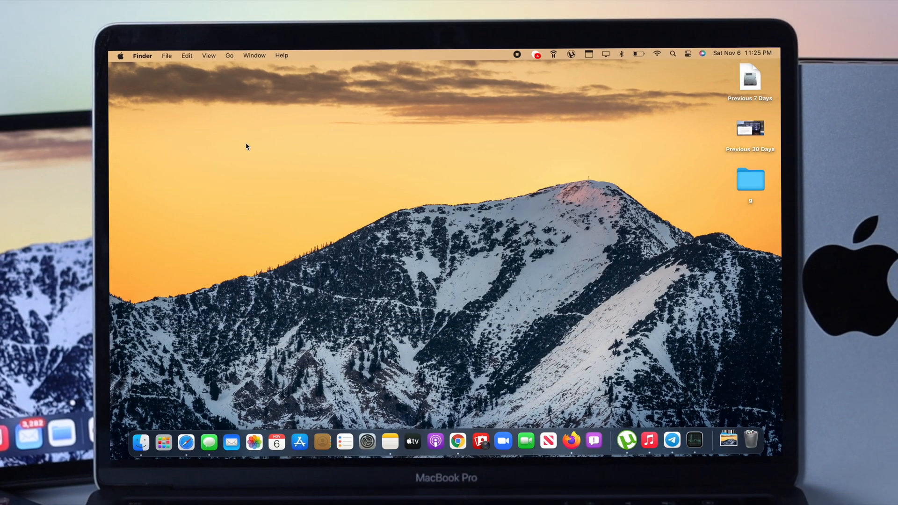
Reopen Chrome from the Dock, maximize it, and type 'wiki' in the address bar
left_click(457, 441)
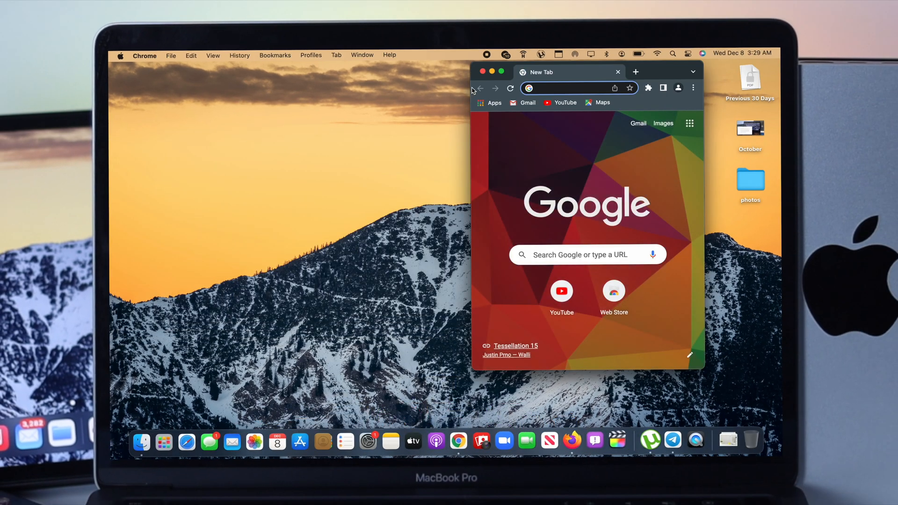
left_click(501, 71)
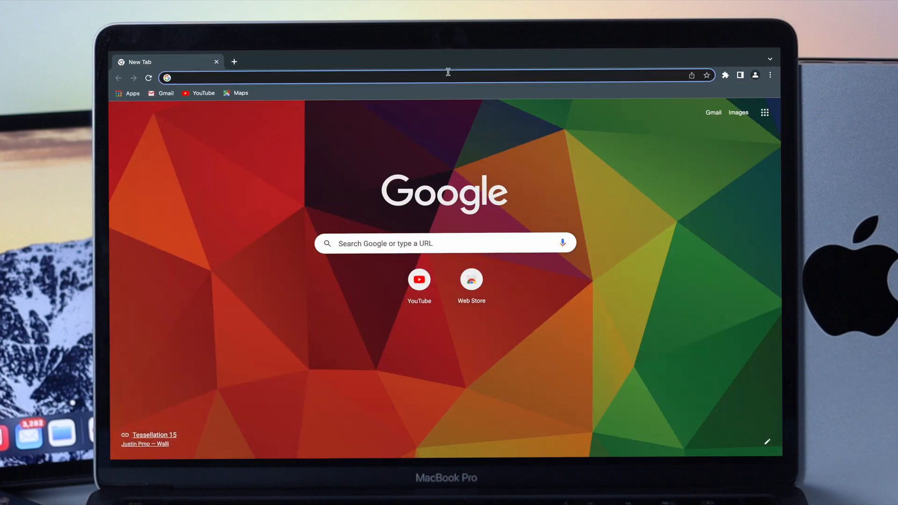
type("wiki")
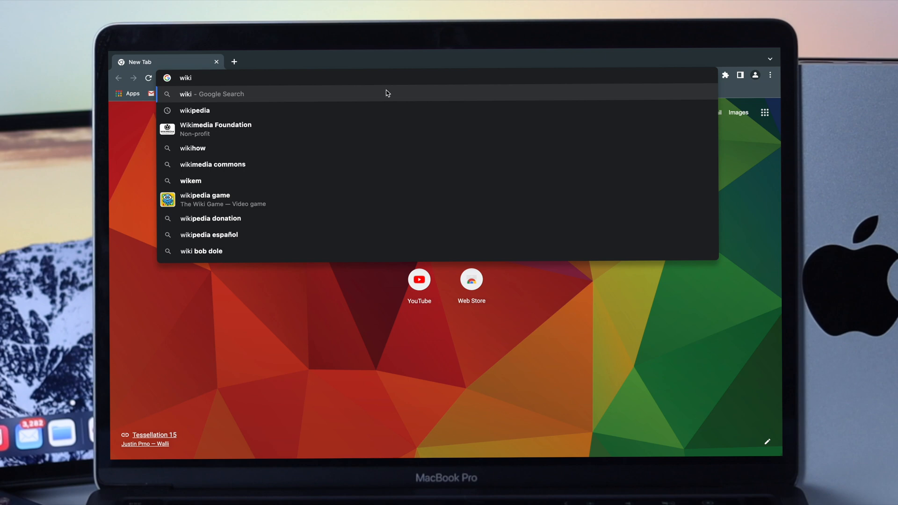